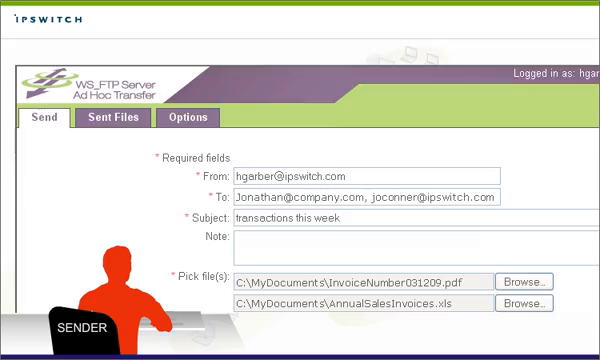
# - Add the note 'here are the invoices for your review' and send the two invoice files
pyautogui.write('here are the invoices for your review')
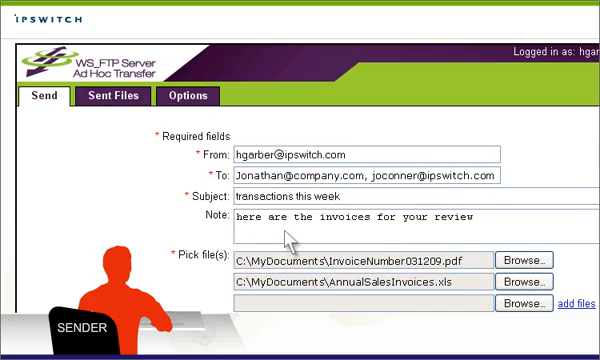
pyautogui.scroll(-3)
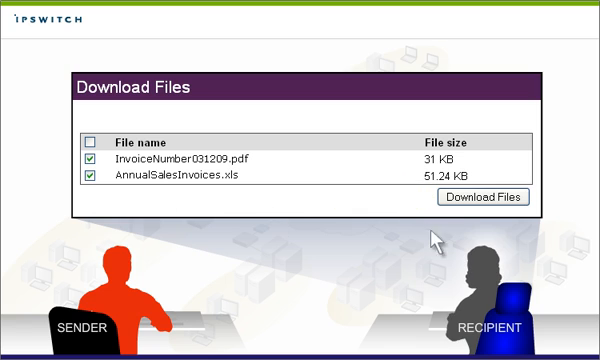
pyautogui.moveTo(544, 238)
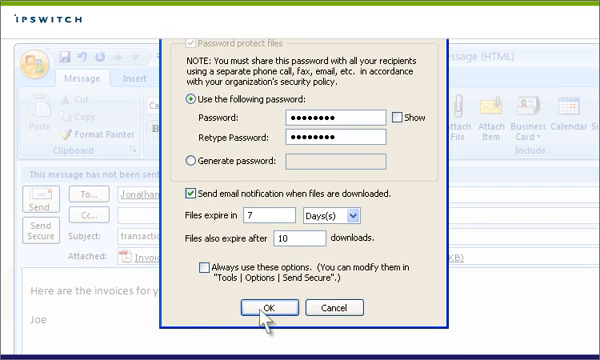
# - Confirm Send Secure options: password, download notification, 7-day or 10-download expiry
pyautogui.click(272, 308)
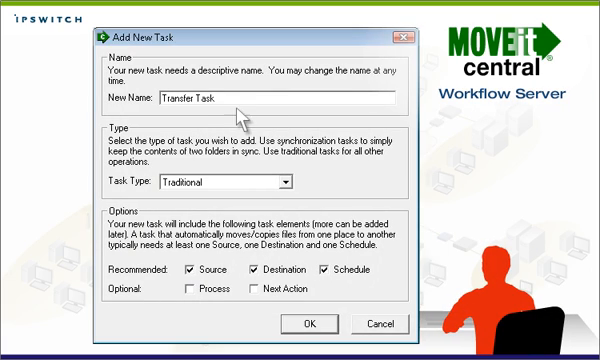
# - Add a Traditional task 'Transfer Task' with Source, Destination and Schedule steps
pyautogui.click(308, 322)
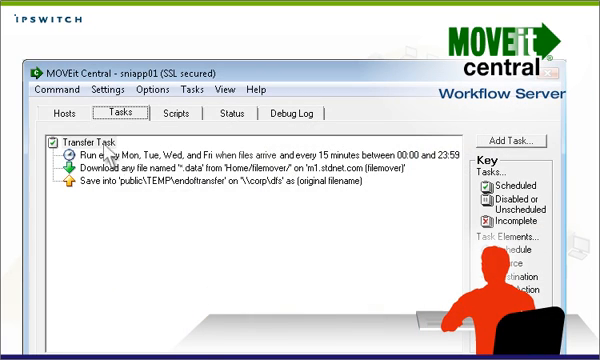